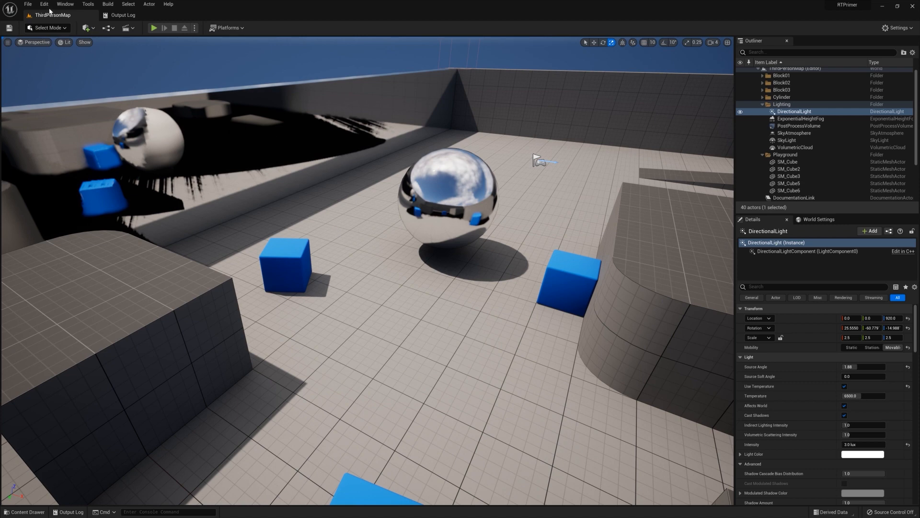
# Step: Open Project Settings from the Edit menu and browse down toward the Platforms section
pyautogui.click(43, 4)
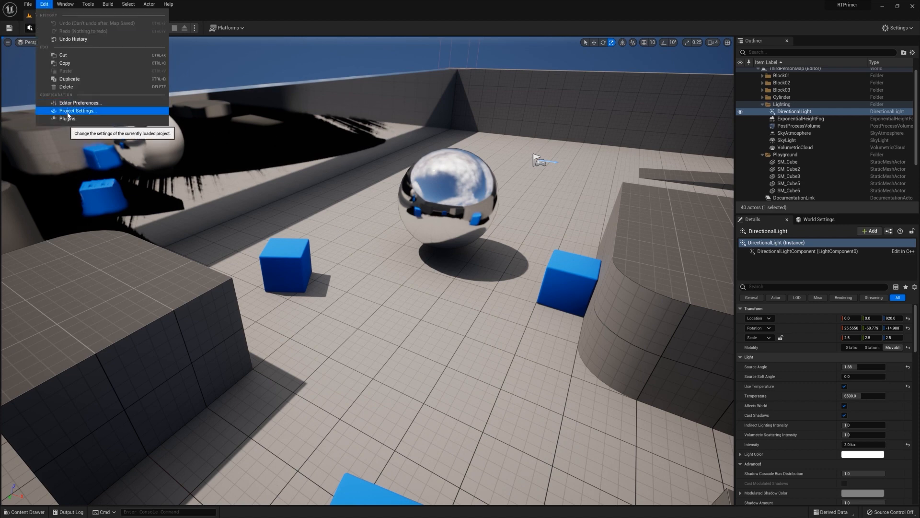
pyautogui.click(77, 112)
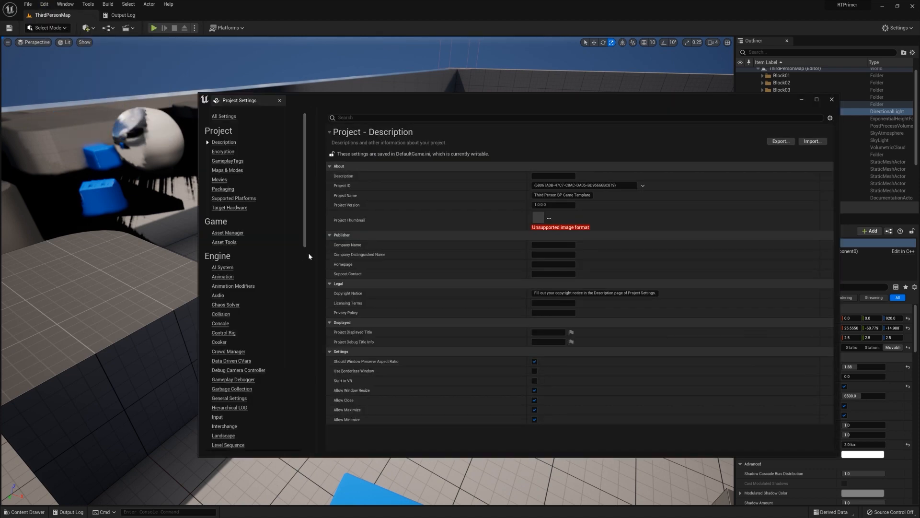
pyautogui.scroll(-3)
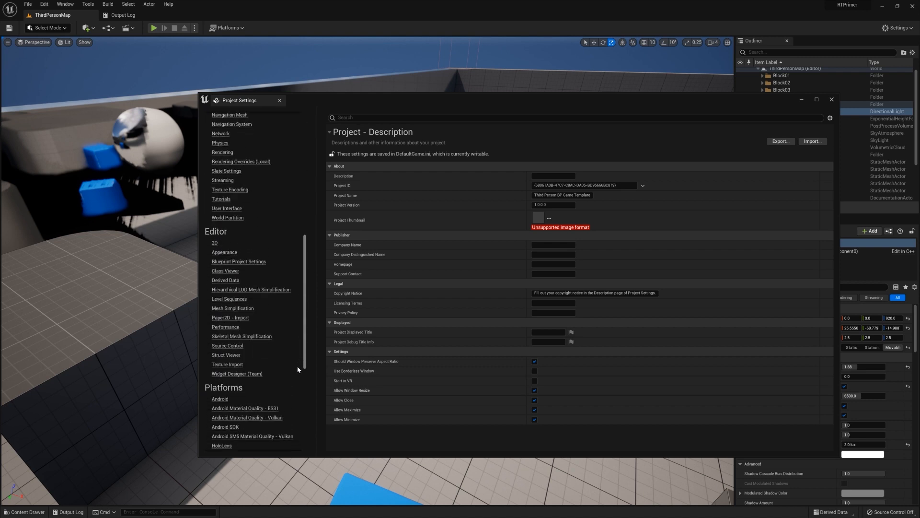
pyautogui.scroll(-3)
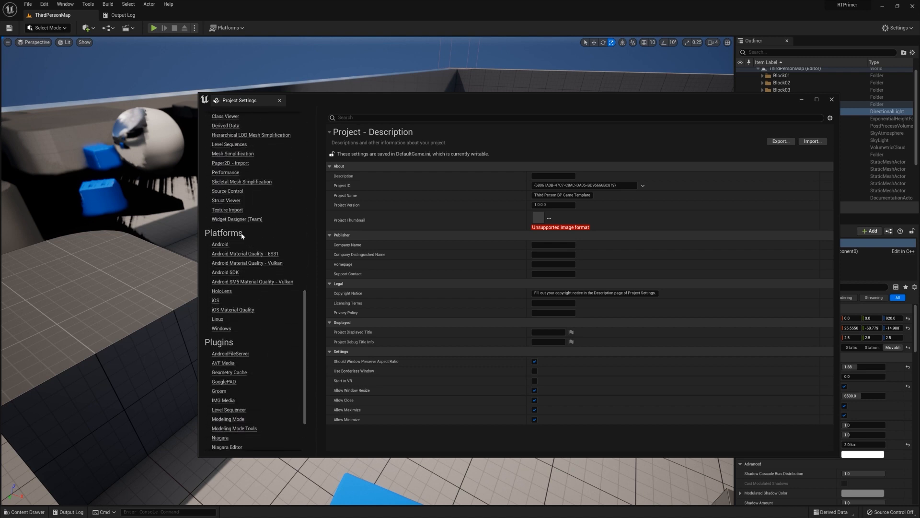
# Step: Set the Windows platform's Default RHI to DirectX 12
pyautogui.click(221, 328)
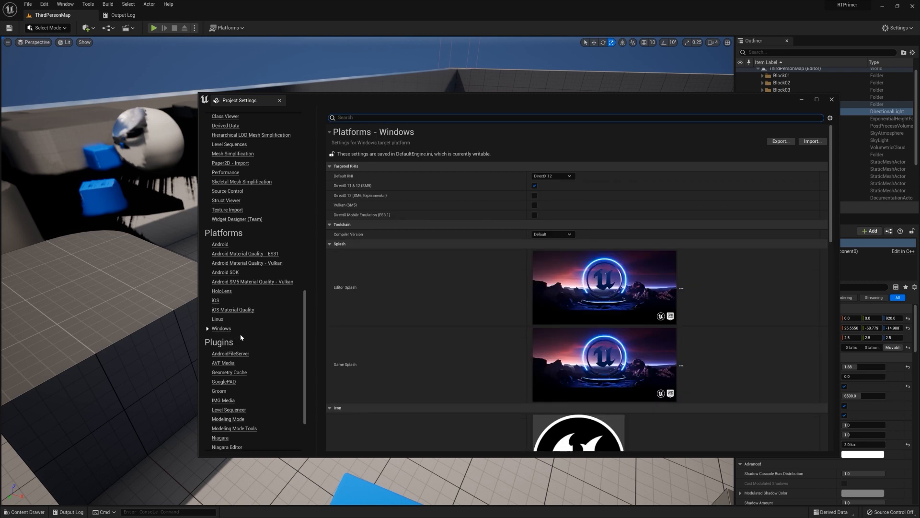
pyautogui.moveTo(409, 179)
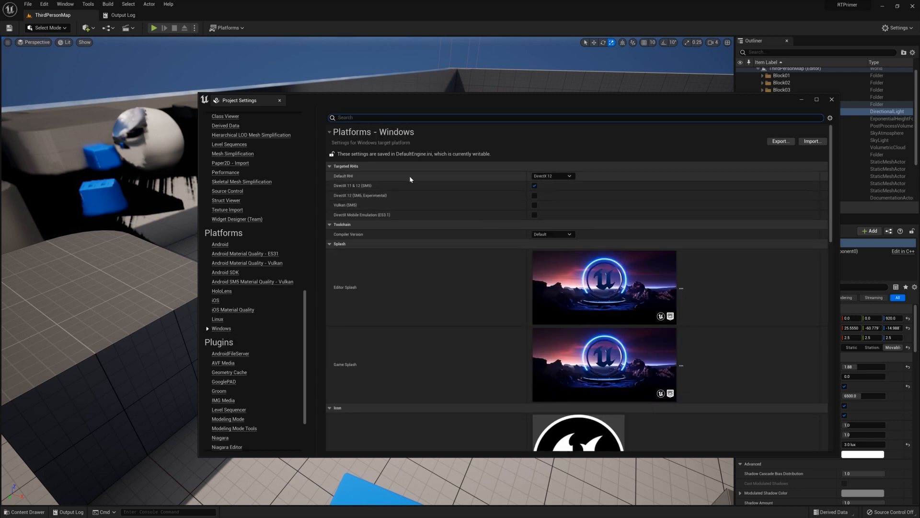
pyautogui.moveTo(566, 179)
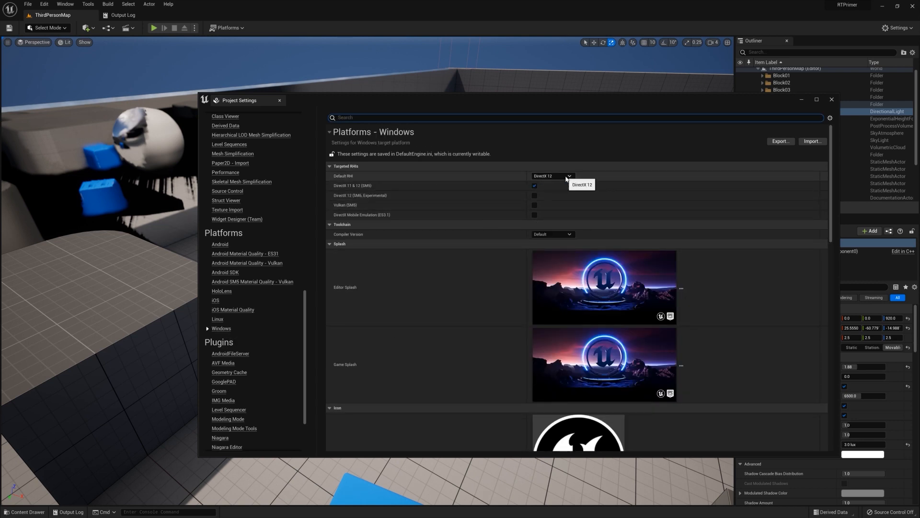
pyautogui.click(552, 175)
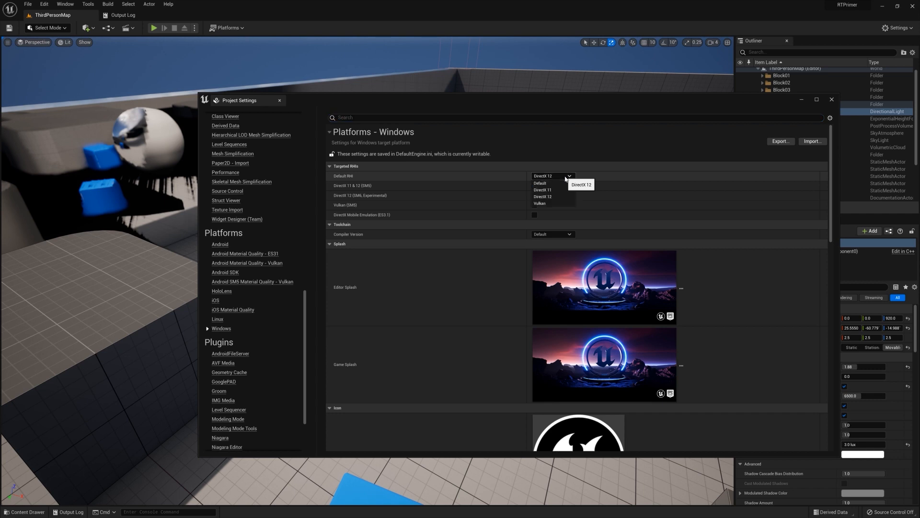
pyautogui.moveTo(542, 190)
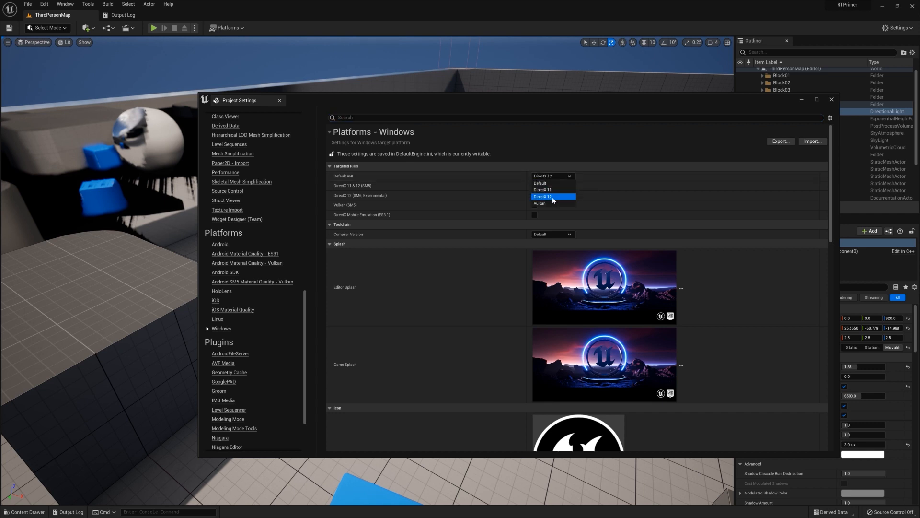
pyautogui.click(543, 196)
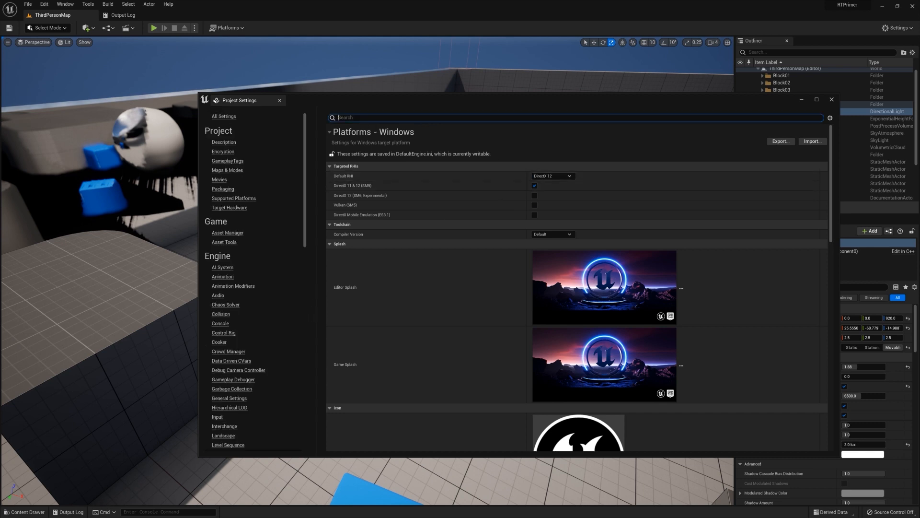
# Step: Enable Support Hardware Ray Tracing, ray-traced shadows/skylight/path tracing and Lumen hardware ray tracing, then close the settings
pyautogui.write('ray')
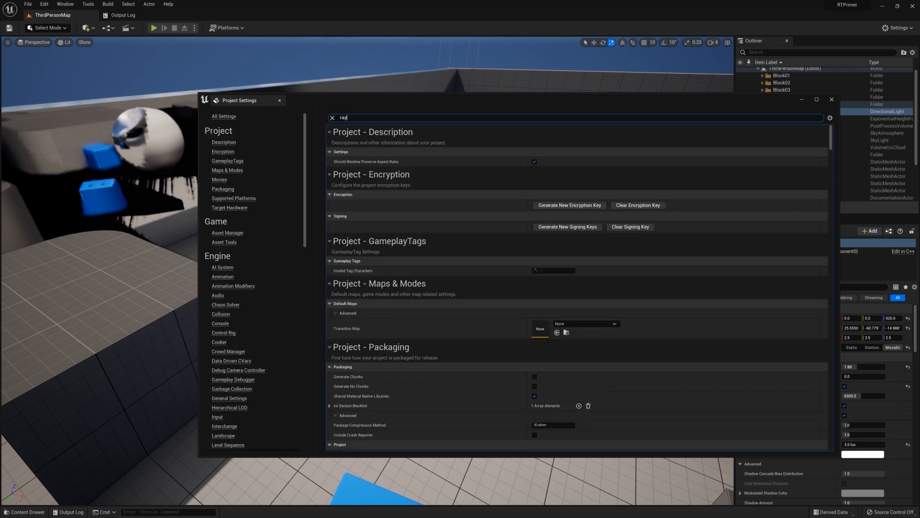
pyautogui.write('tracing')
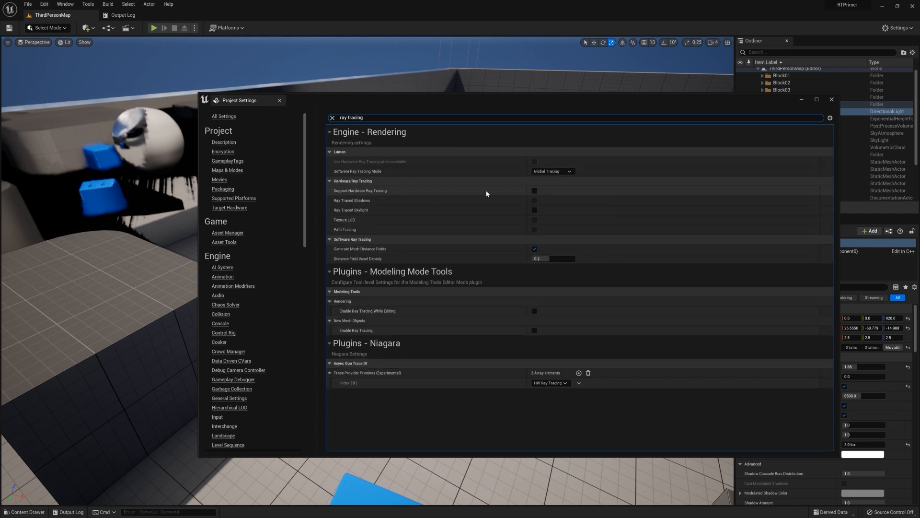
pyautogui.click(534, 190)
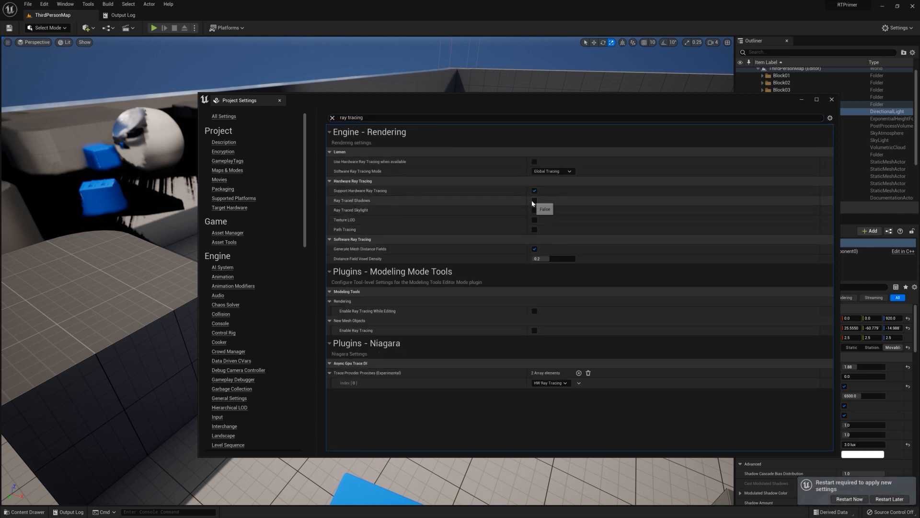
pyautogui.click(534, 201)
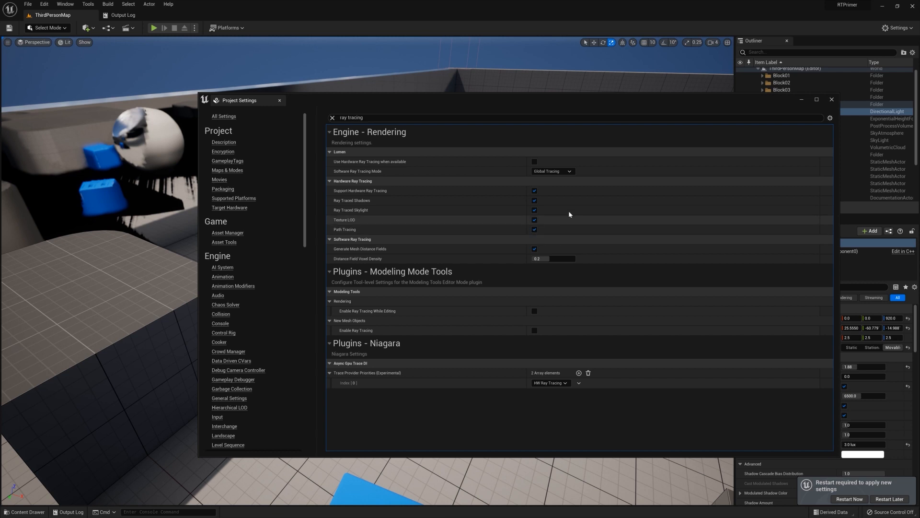
pyautogui.click(534, 161)
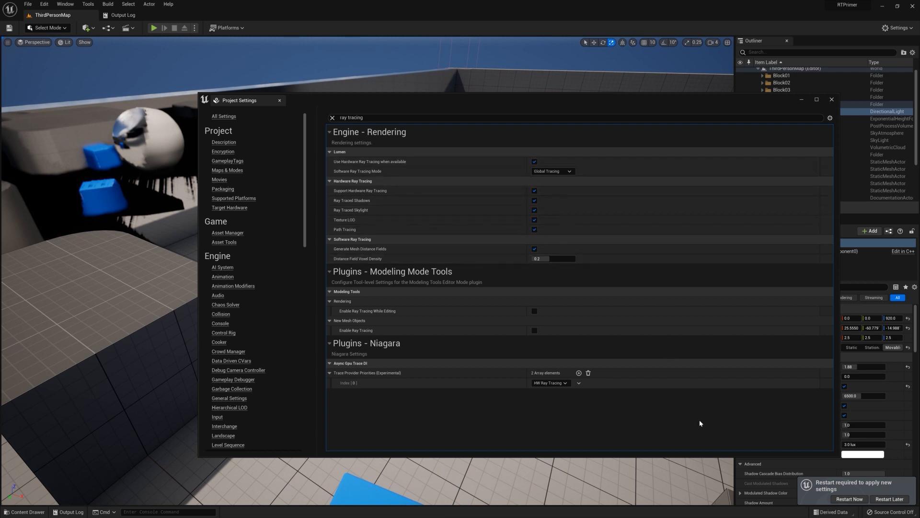
pyautogui.click(279, 99)
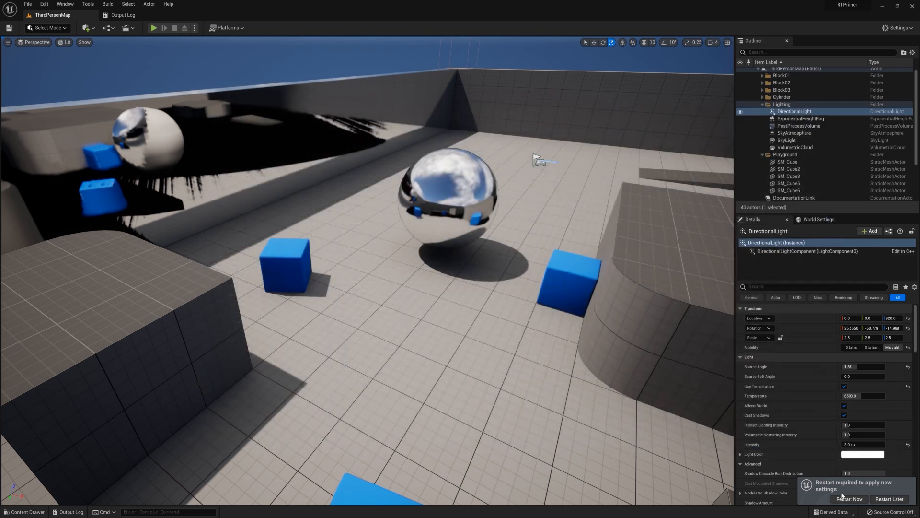
pyautogui.moveTo(848, 499)
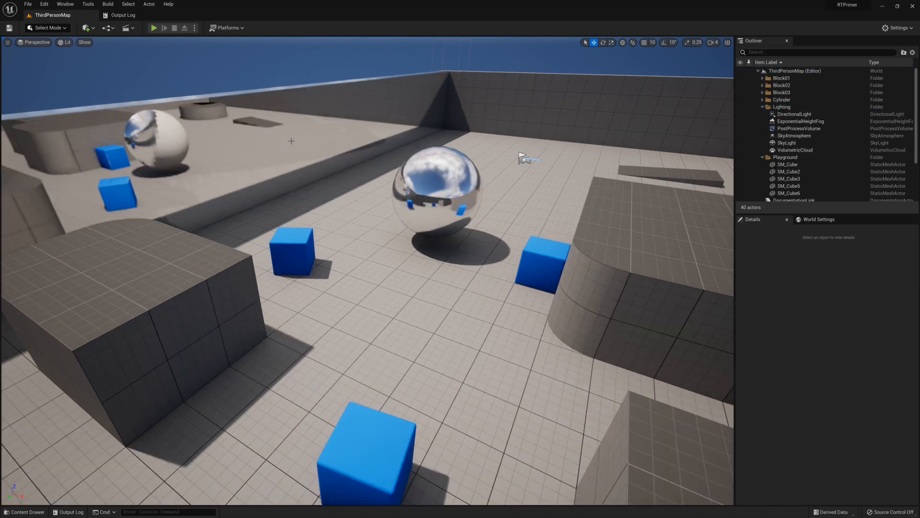
pyautogui.moveTo(242, 167)
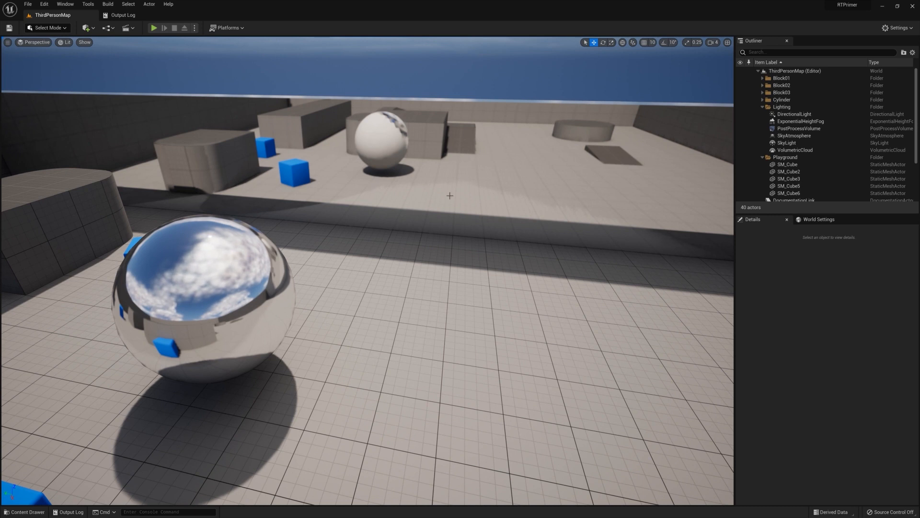
pyautogui.moveTo(694, 184)
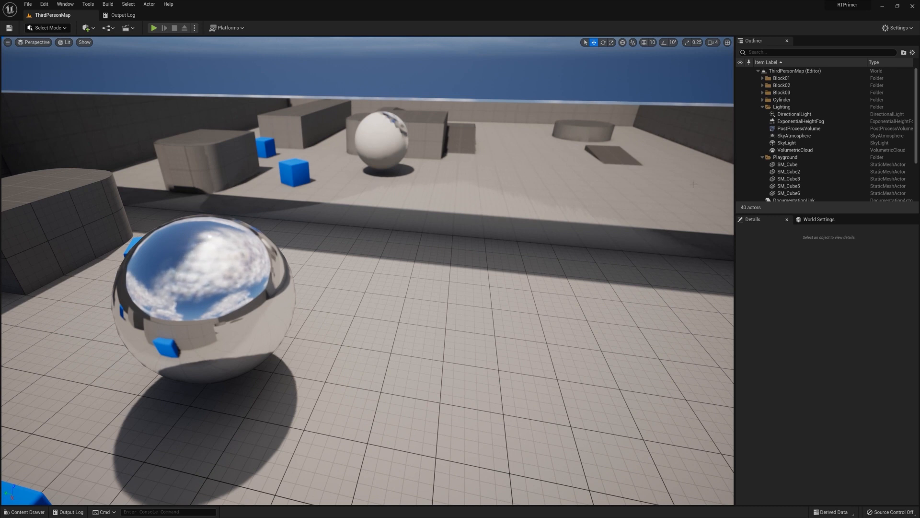
# Step: Select the PostProcessVolume in the Outliner to show its details
pyautogui.click(799, 128)
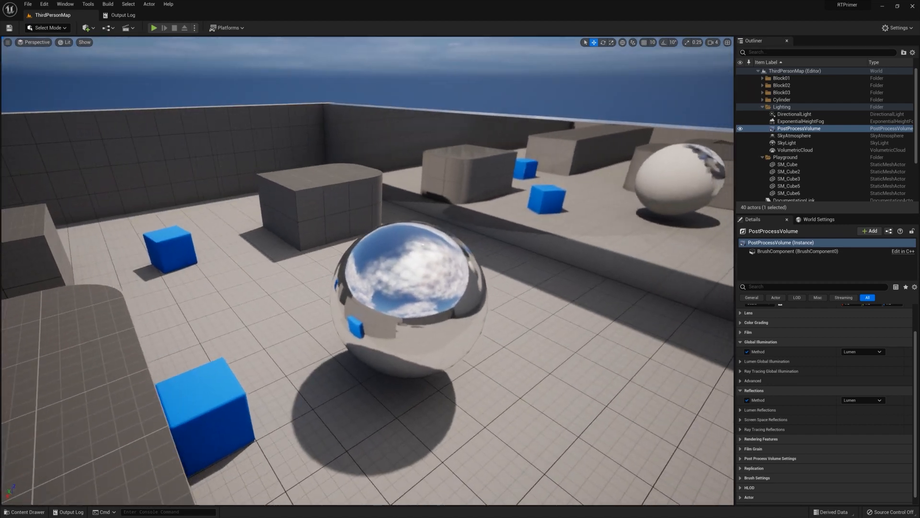
pyautogui.click(793, 114)
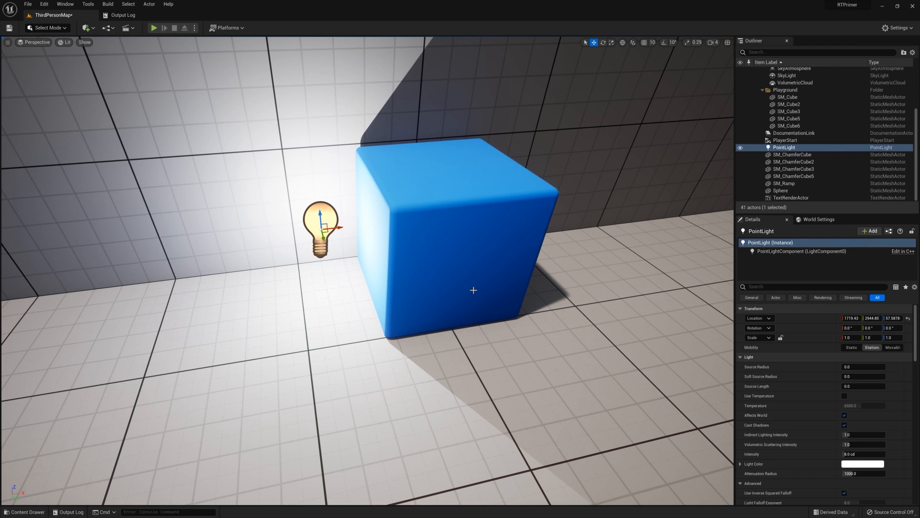
pyautogui.moveTo(742, 430)
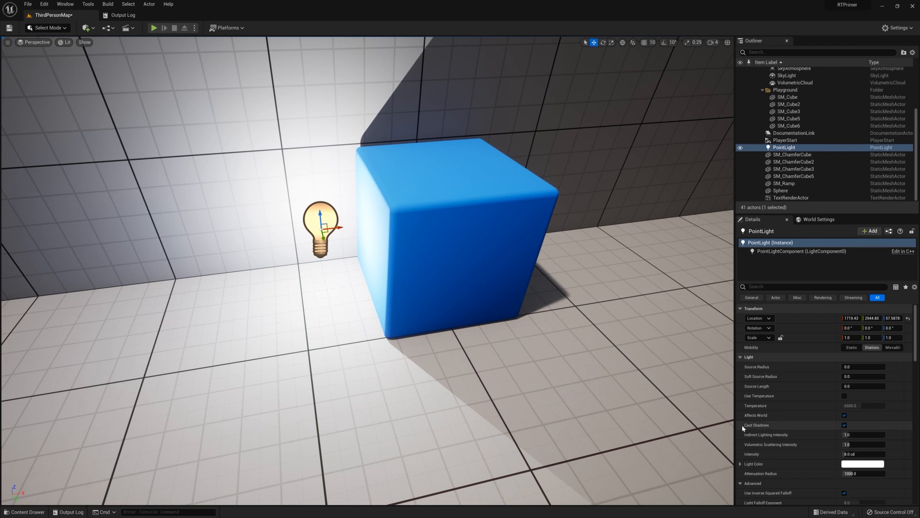
# Step: Set the point light's Cast Ray Traced Shadows to Enabled
pyautogui.scroll(-3)
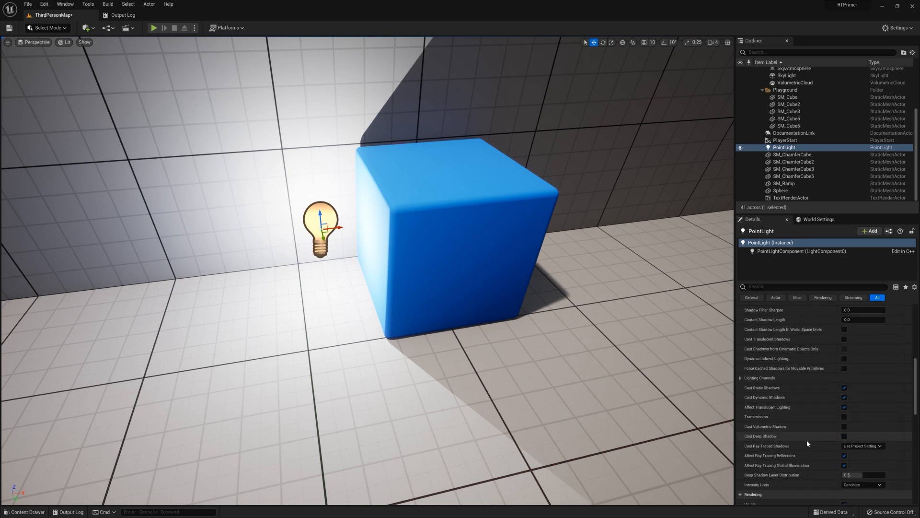
pyautogui.scroll(3)
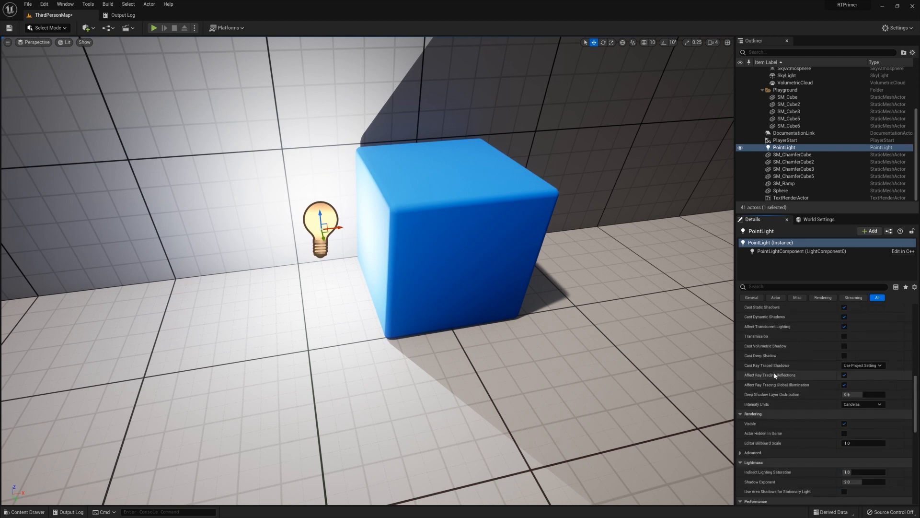
pyautogui.click(861, 365)
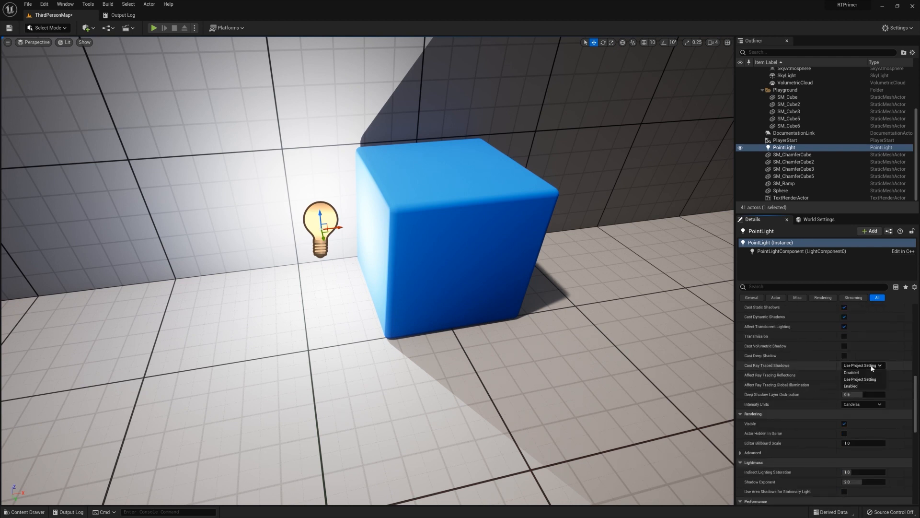
pyautogui.click(851, 372)
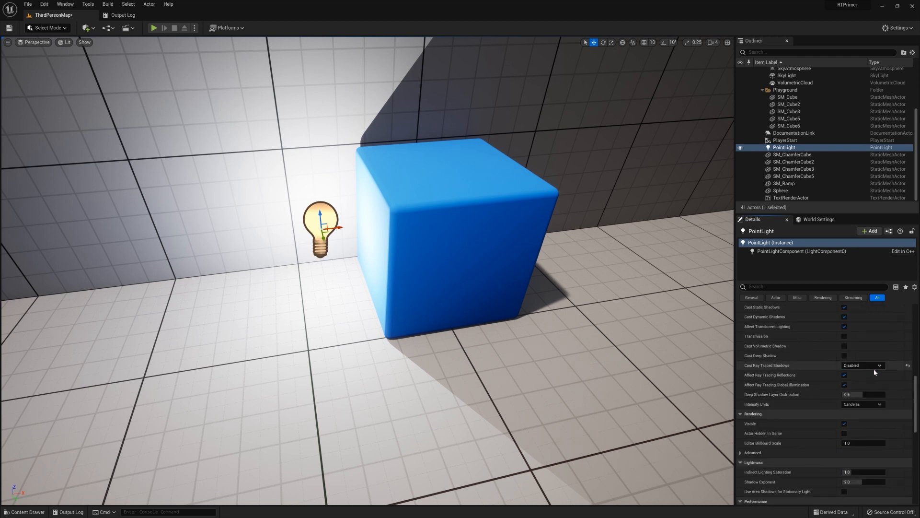
pyautogui.click(861, 366)
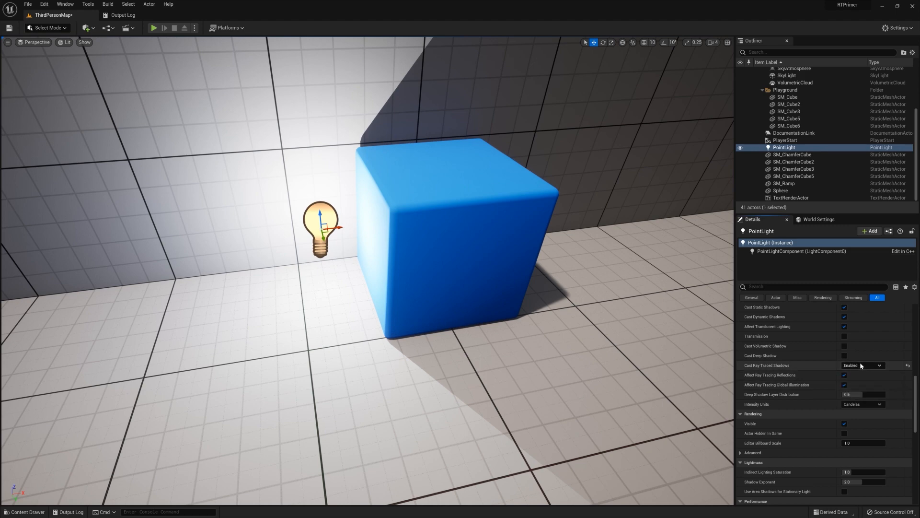
pyautogui.click(861, 366)
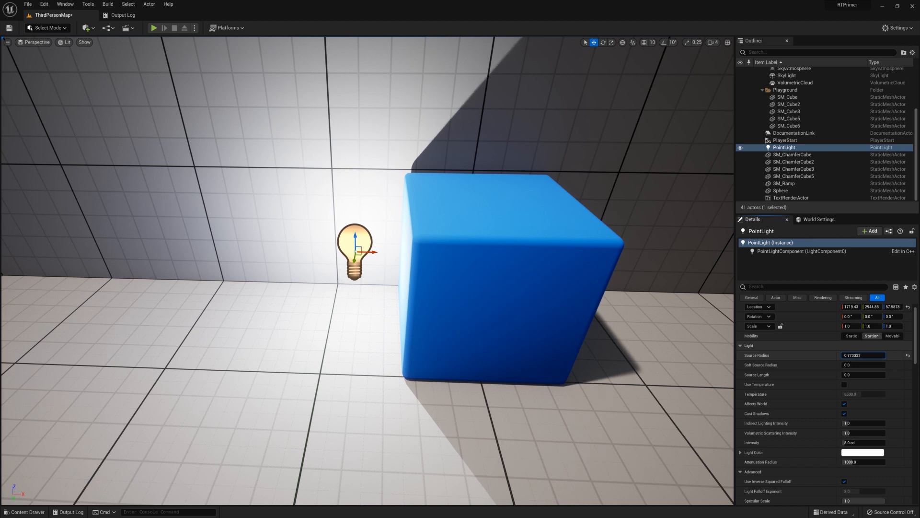
# Step: Set the point light's Source Radius to 2.824204
pyautogui.write('2.824204')
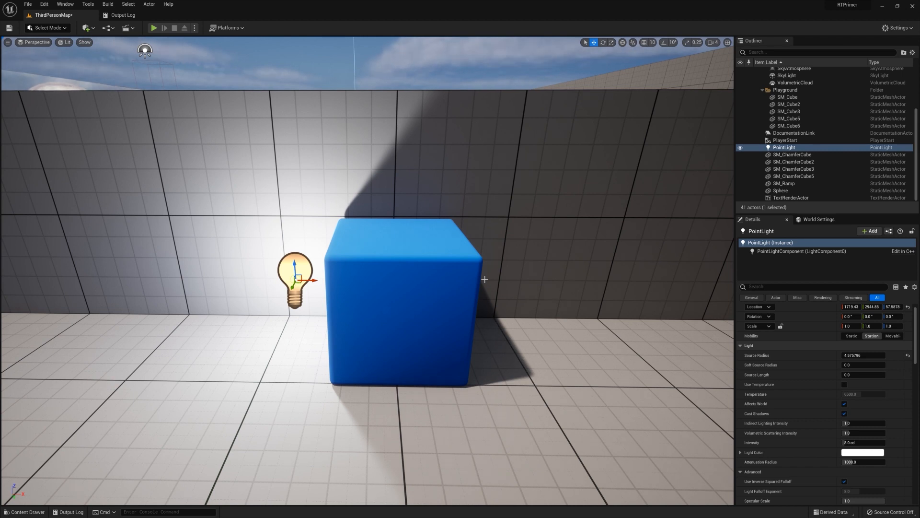
pyautogui.moveTo(362, 297)
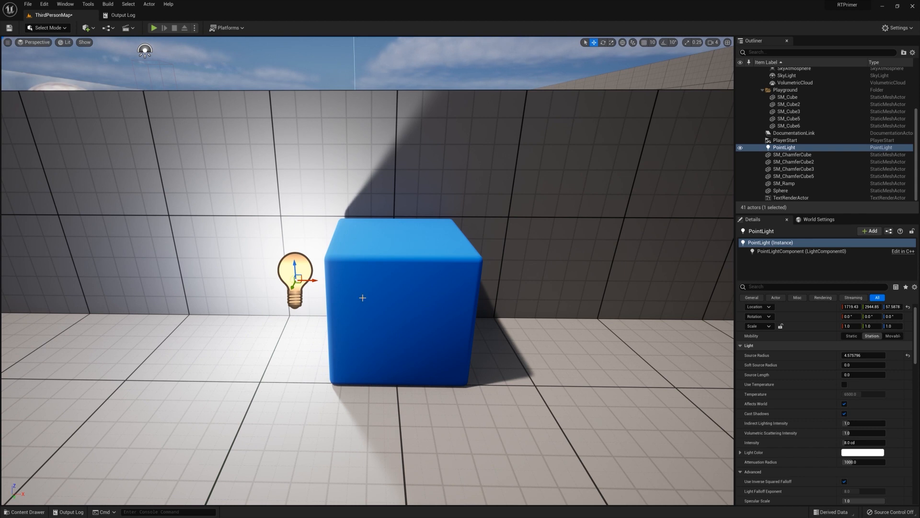
pyautogui.moveTo(307, 280)
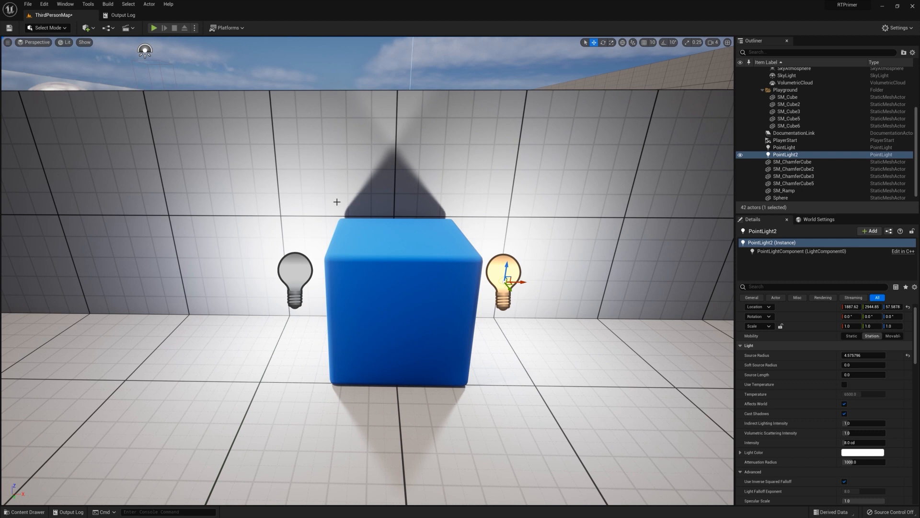
pyautogui.moveTo(816, 432)
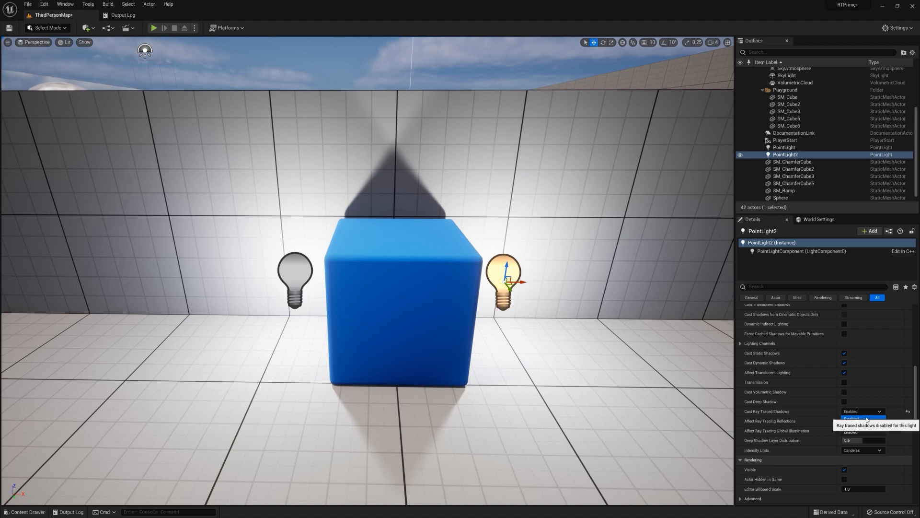
# Step: Disable ray-traced shadows on the second point light and set its Source Radius to 0.911355
pyautogui.click(861, 419)
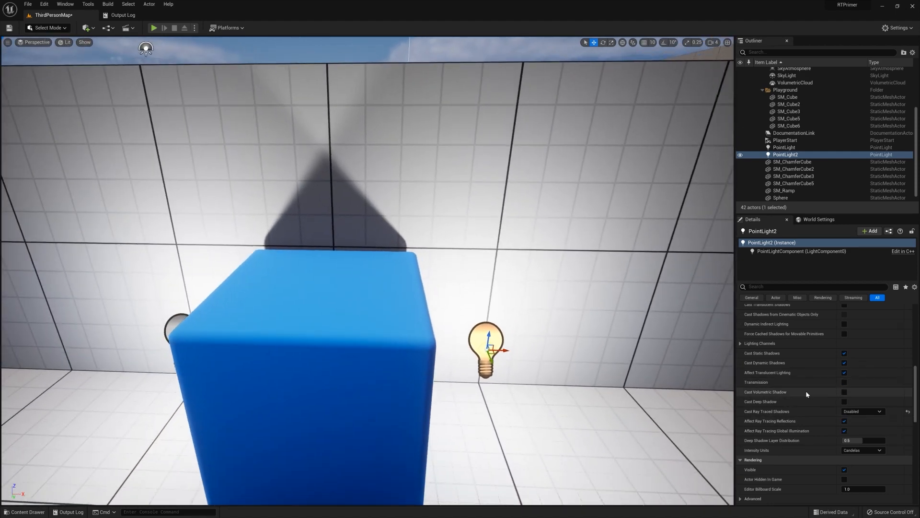
pyautogui.scroll(3)
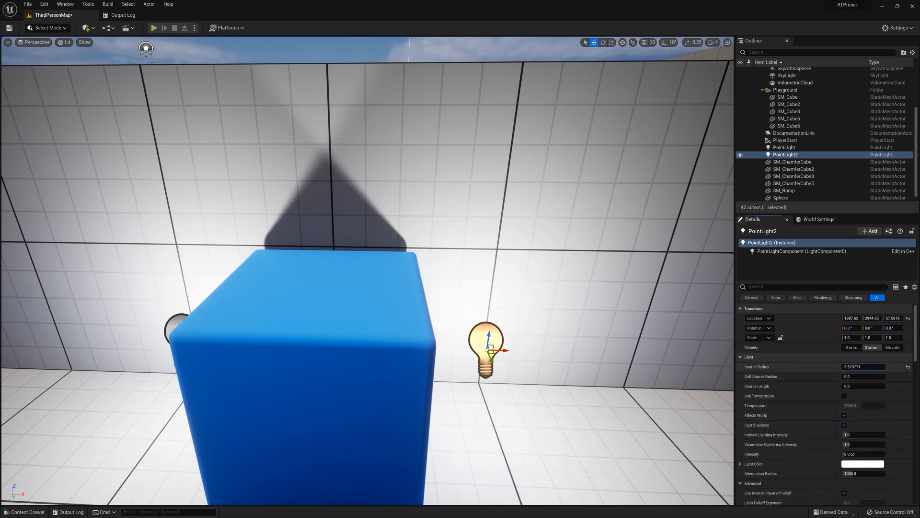
pyautogui.write('0.911355')
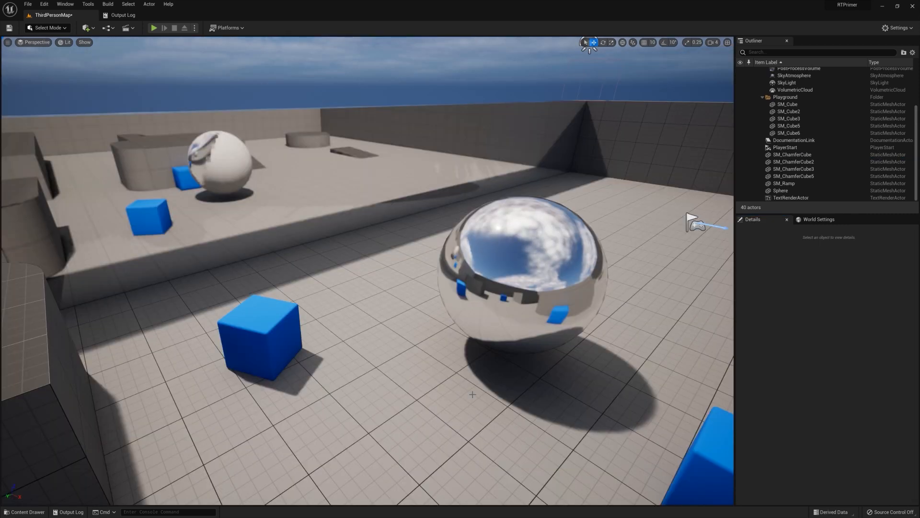
# Step: Set the volume's Lumen Reflections Ray Lighting Mode to Hit Lighting for Reflections
pyautogui.click(799, 102)
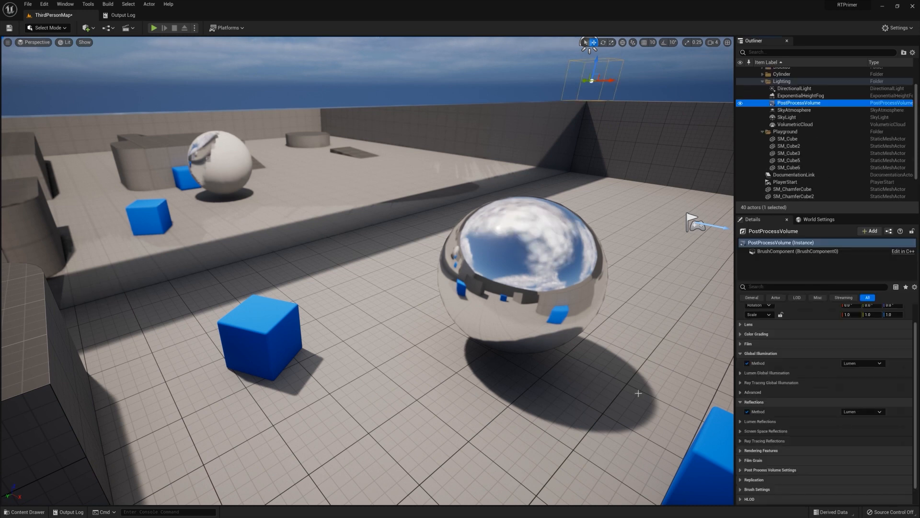
pyautogui.click(759, 421)
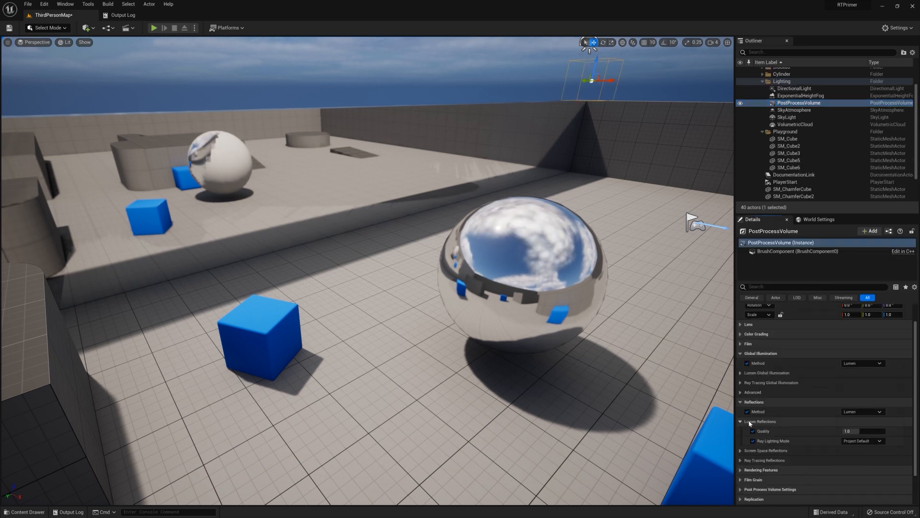
pyautogui.moveTo(774, 441)
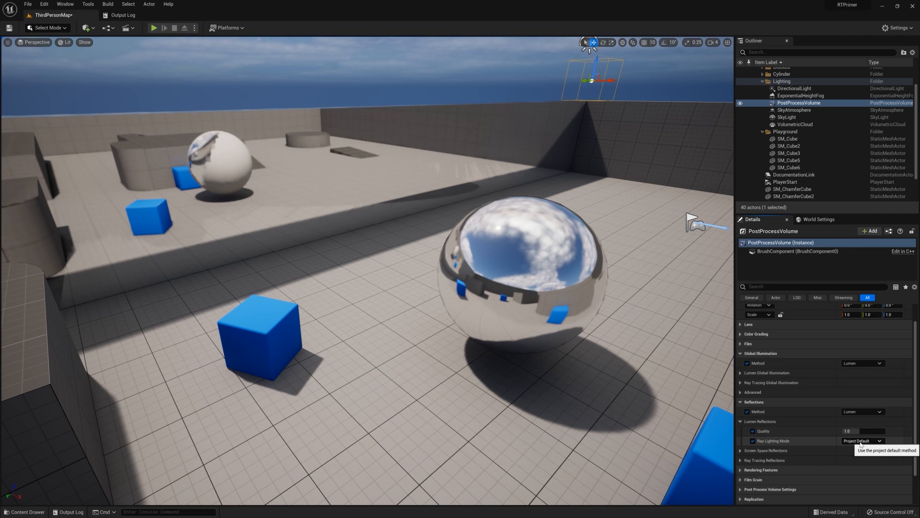
pyautogui.click(863, 441)
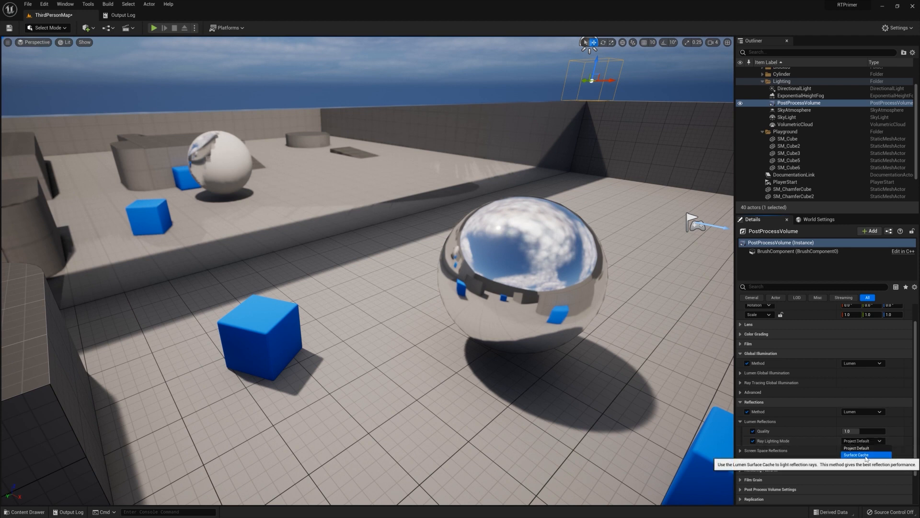
pyautogui.click(856, 454)
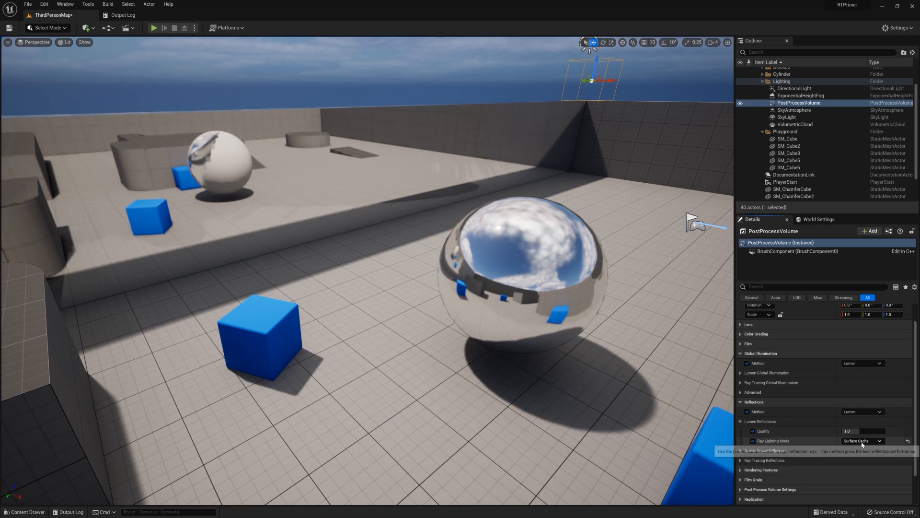
pyautogui.click(863, 441)
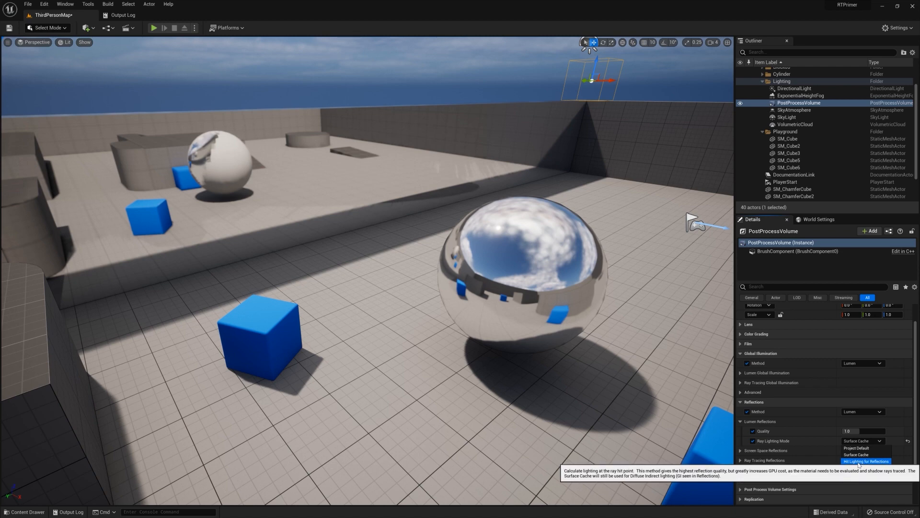
pyautogui.click(867, 461)
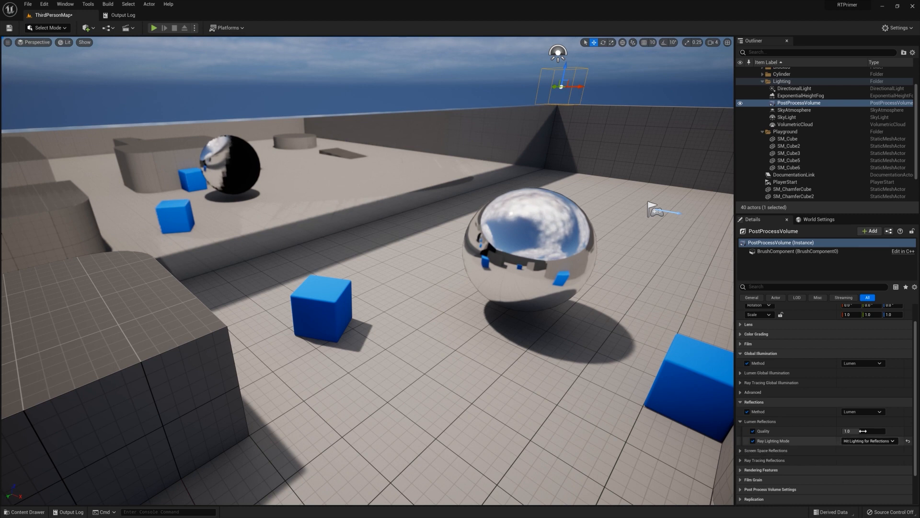
# Step: Set the volume's reflection Method to Standalone Ray Traced (Deprecated)
pyautogui.click(863, 411)
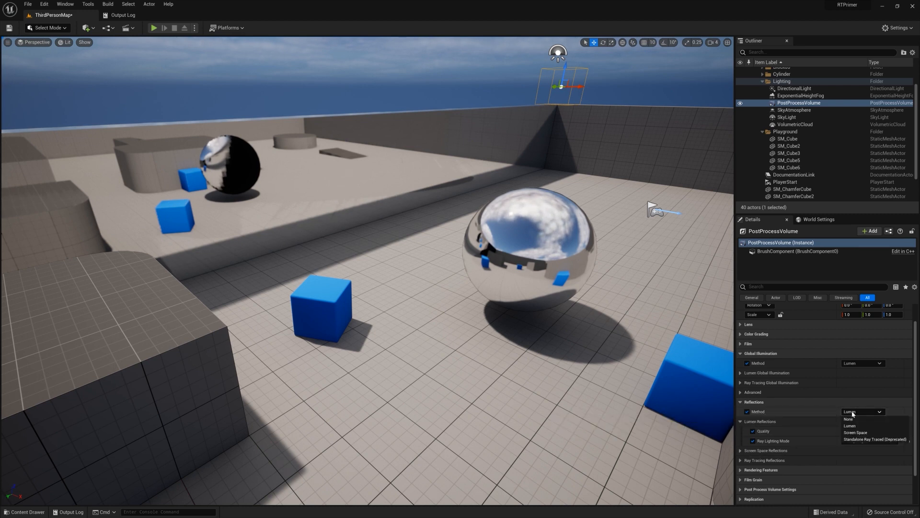
pyautogui.moveTo(874, 439)
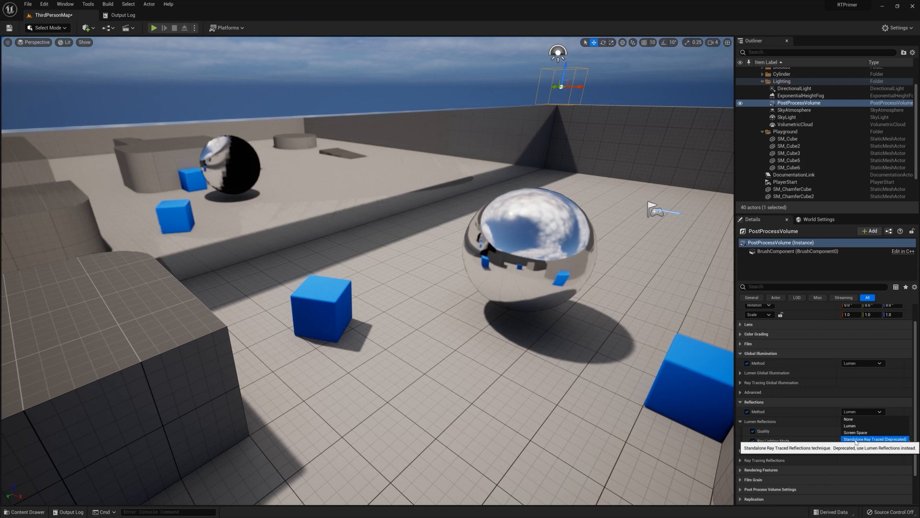
pyautogui.click(875, 439)
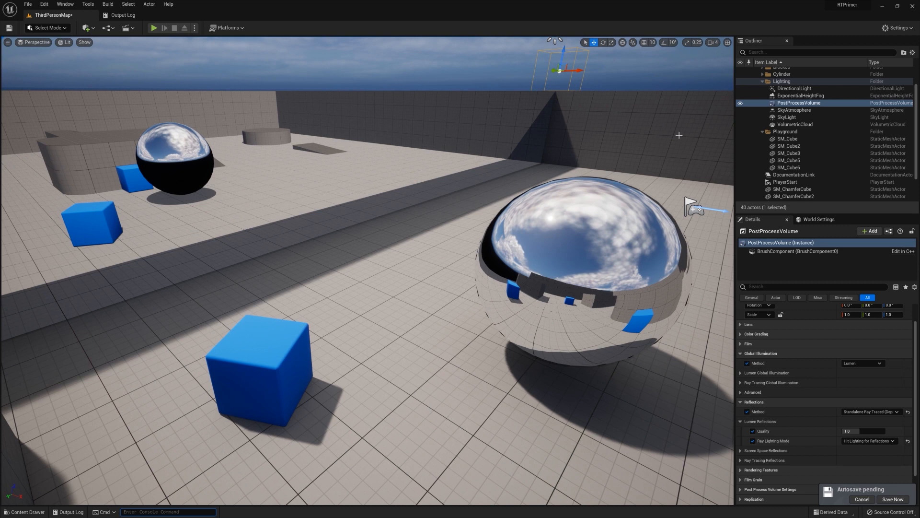
# Step: Expand the volume's Ray Tracing Reflections settings in the Details panel
pyautogui.scroll(-3)
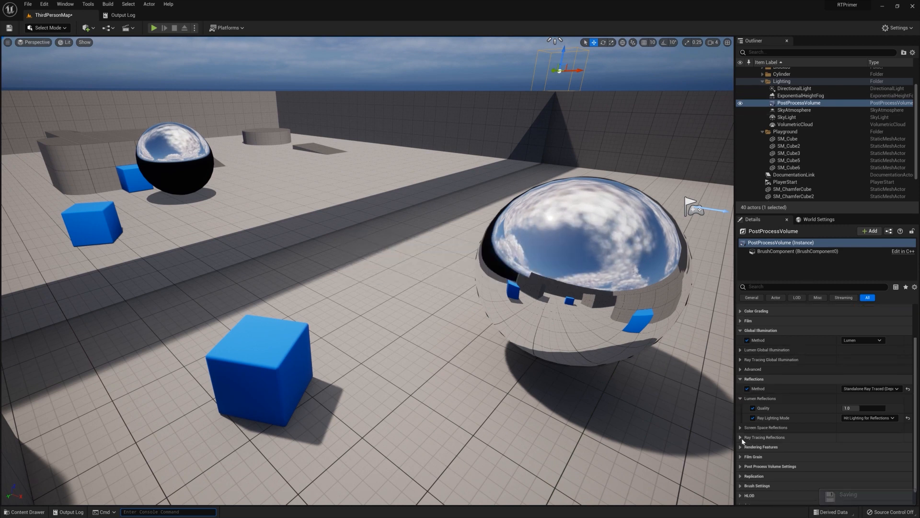
pyautogui.click(765, 437)
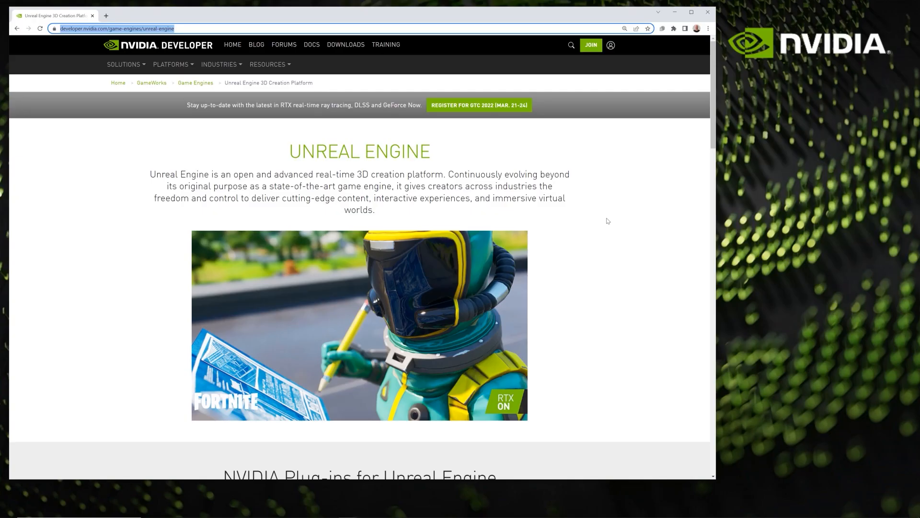
pyautogui.moveTo(124, 47)
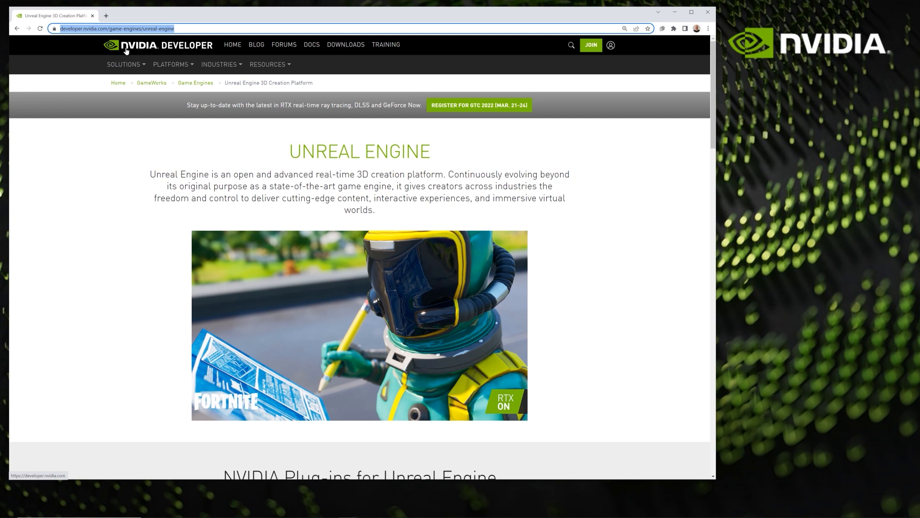
pyautogui.moveTo(69, 35)
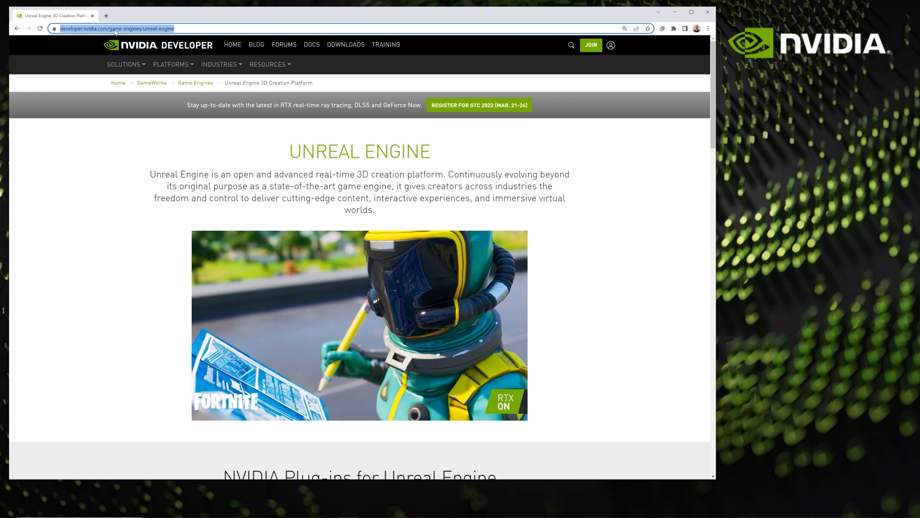
pyautogui.moveTo(279, 123)
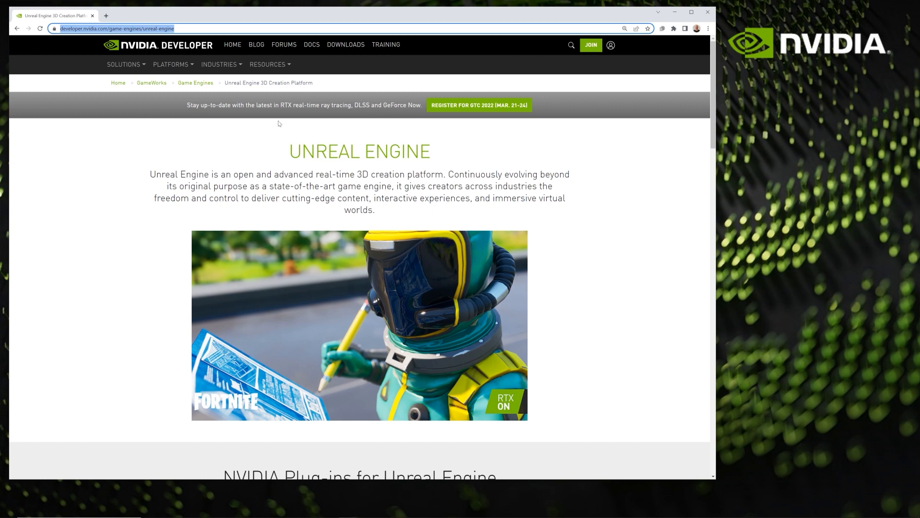
# Step: Scroll the NVIDIA Unreal Engine page through the Plug-ins and UE4 Custom Branches sections
pyautogui.scroll(-3)
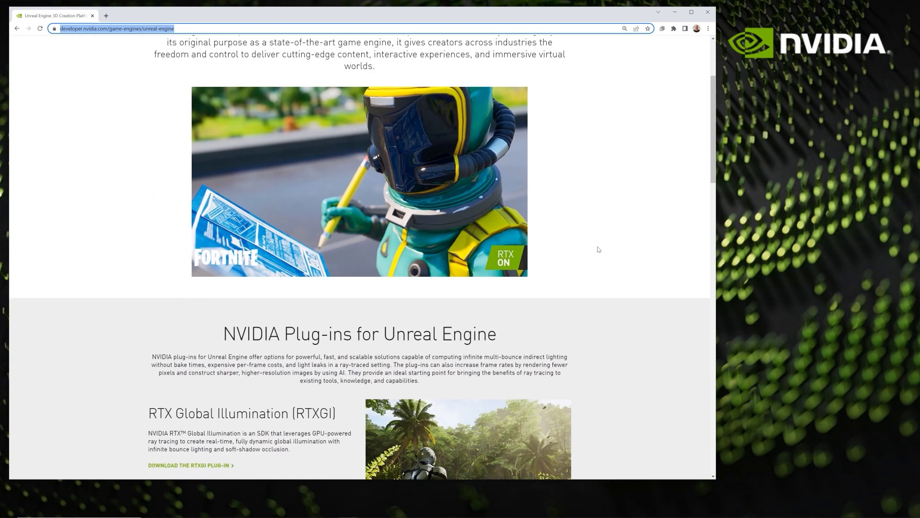
pyautogui.scroll(-3)
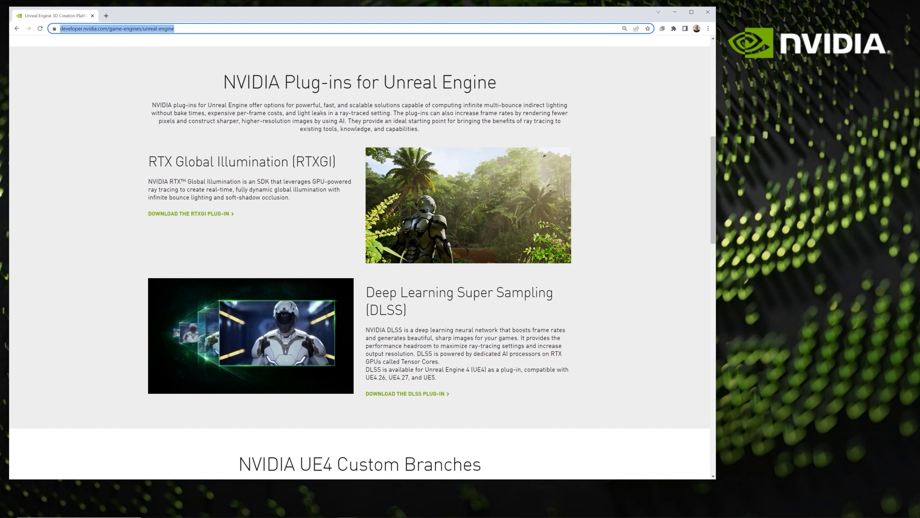
pyautogui.moveTo(492, 327)
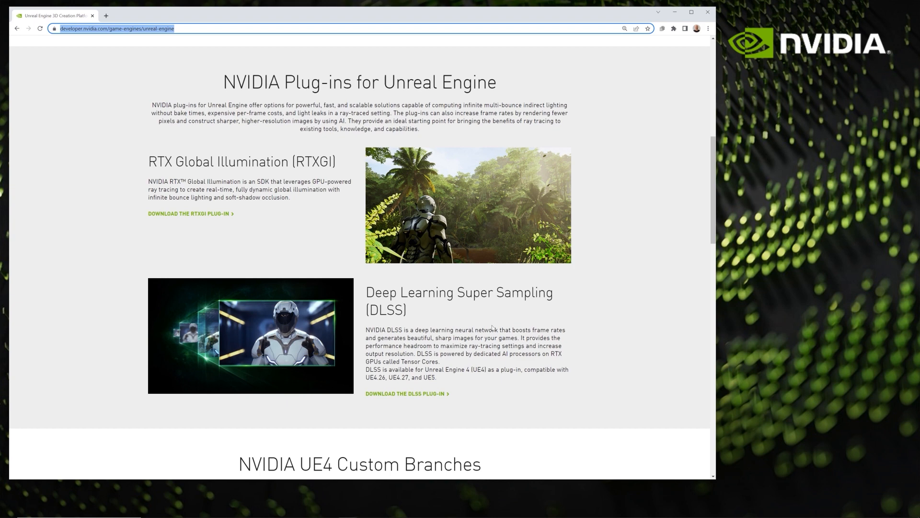
pyautogui.scroll(3)
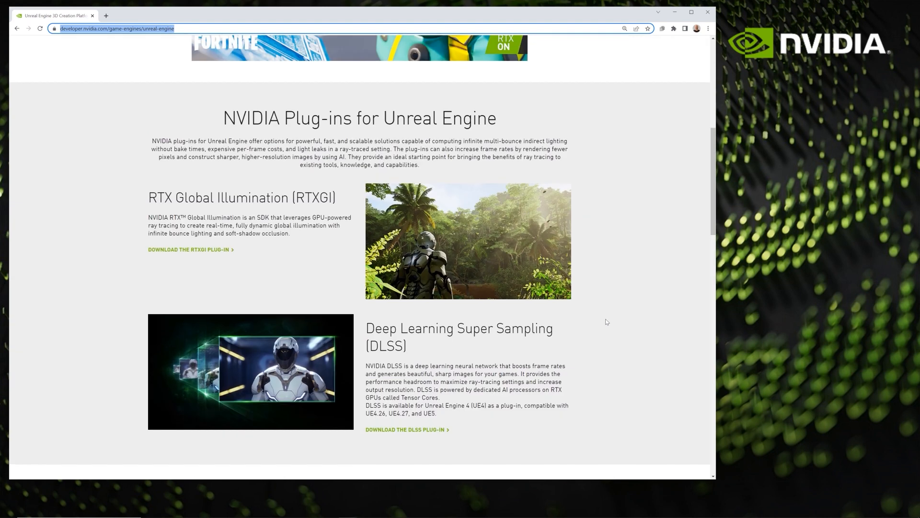
pyautogui.scroll(3)
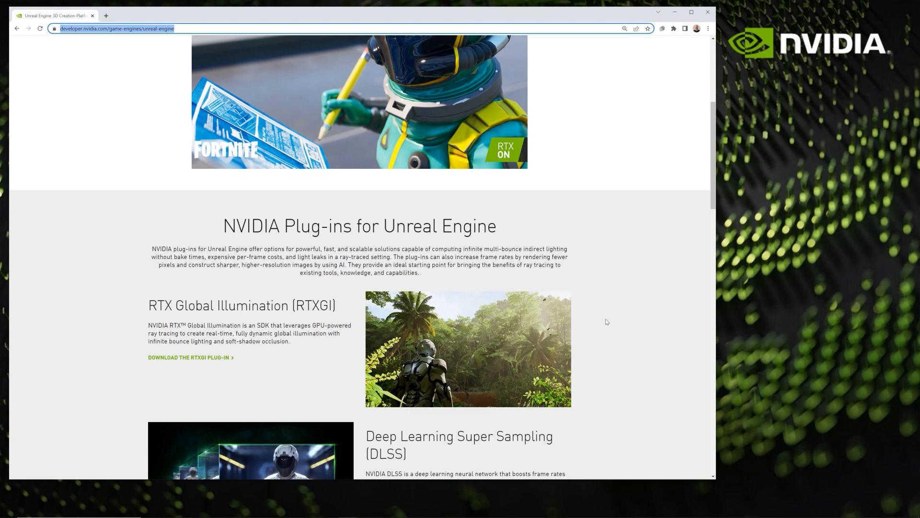
pyautogui.scroll(-3)
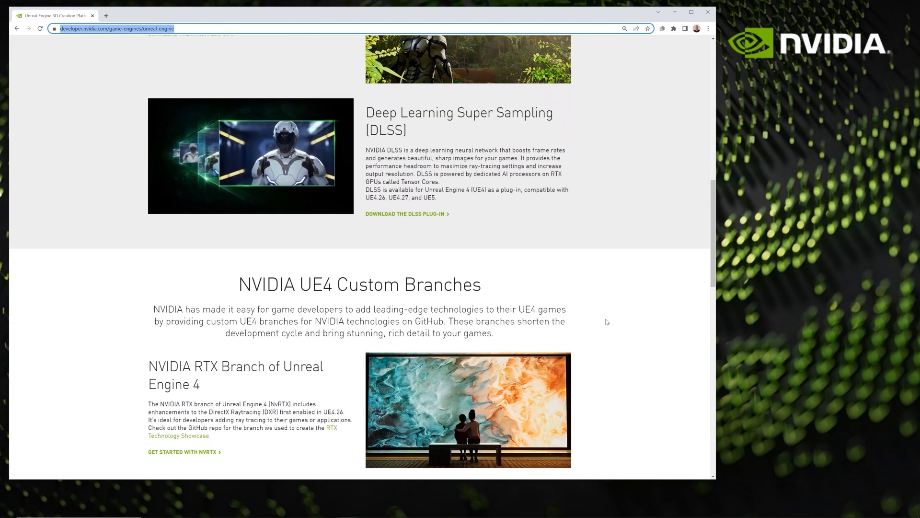
pyautogui.scroll(-3)
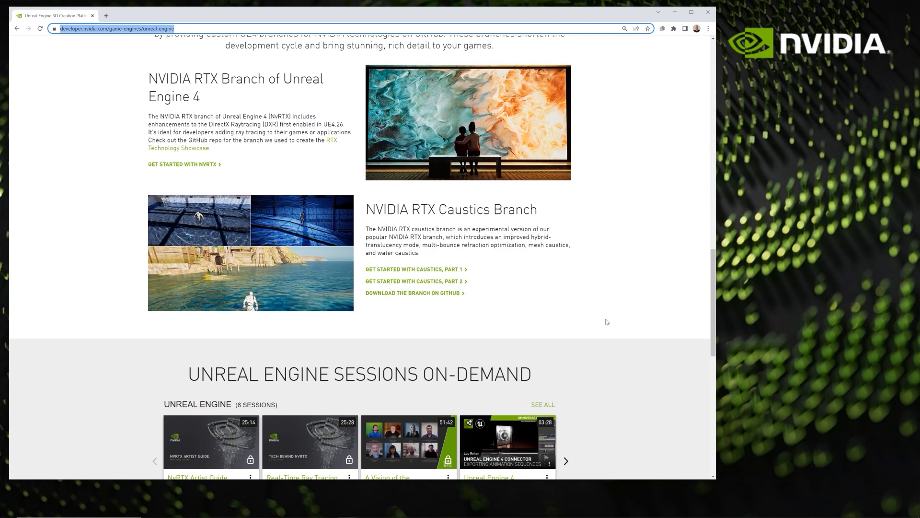